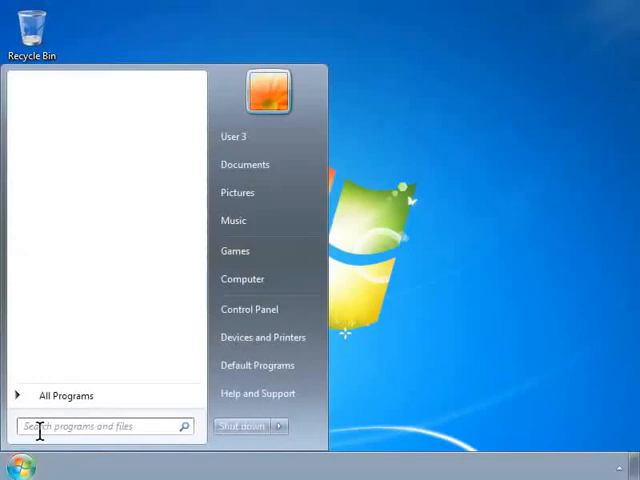
- Launch LibreOffice Base from All Programs and start a new blank spreadsheet
{"action": "left_click", "coordinate": [66, 396]}
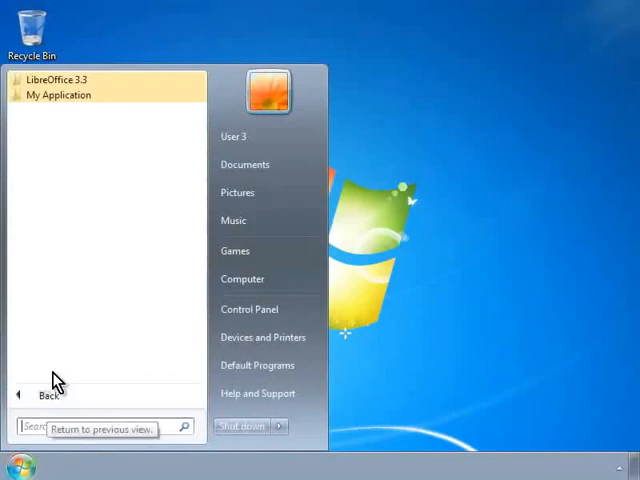
{"action": "left_click", "coordinate": [60, 80]}
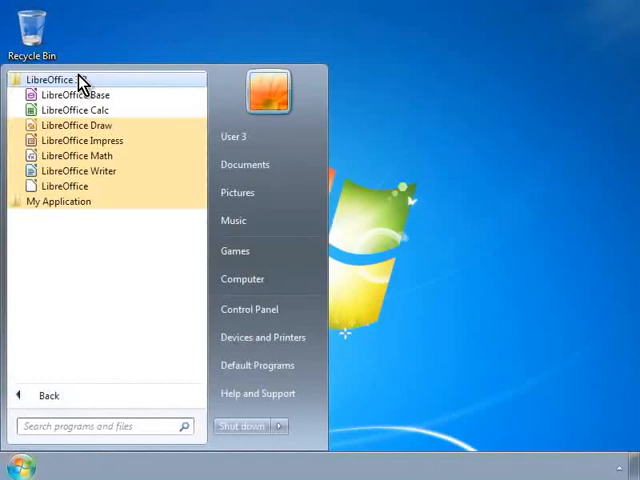
{"action": "left_click", "coordinate": [76, 92]}
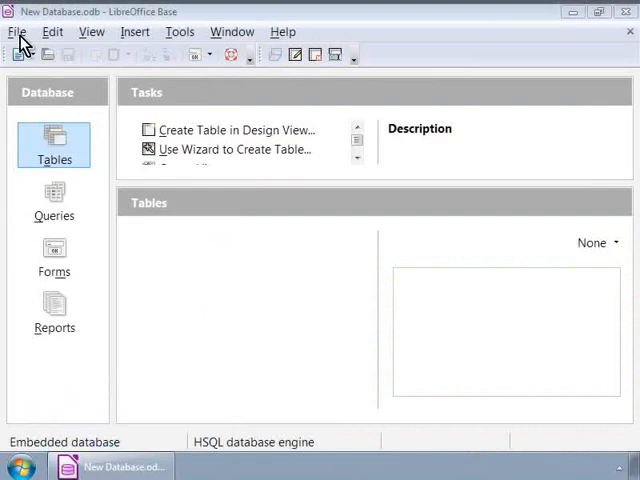
{"action": "left_click", "coordinate": [16, 32]}
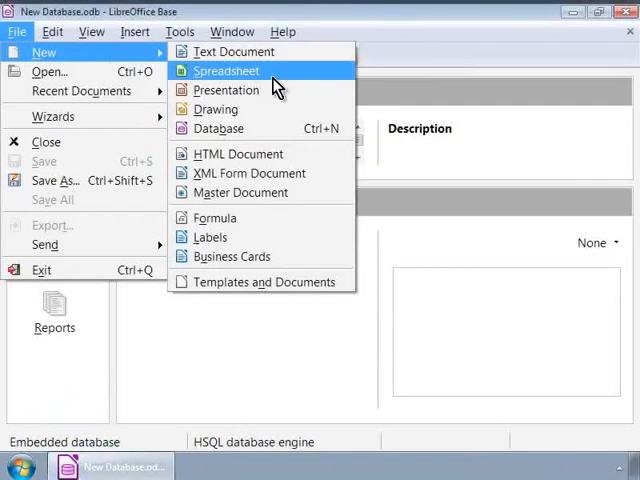
{"action": "mouse_move", "coordinate": [288, 88]}
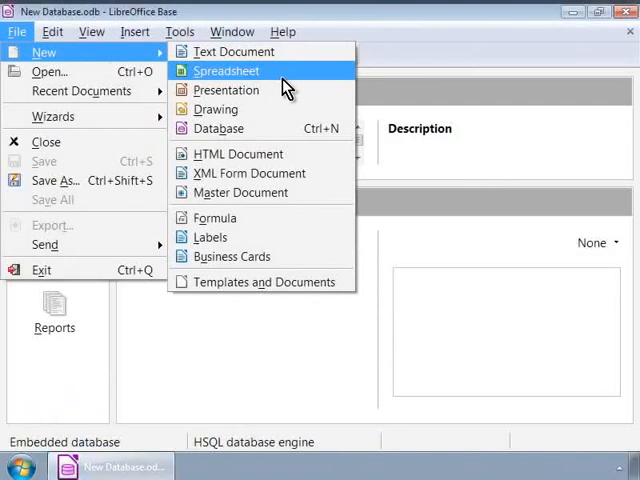
{"action": "left_click", "coordinate": [224, 70]}
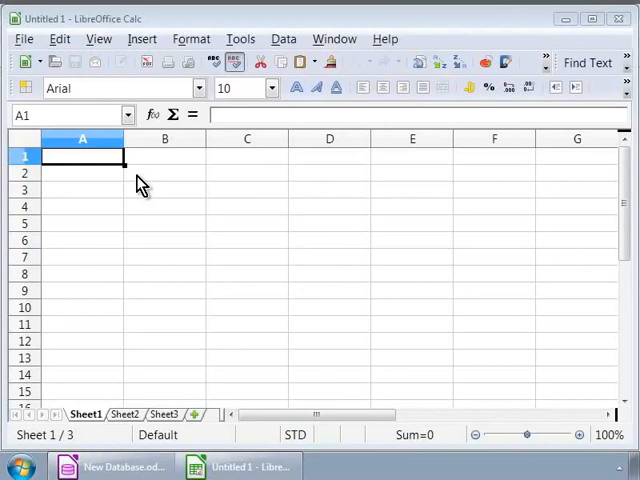
{"action": "mouse_move", "coordinate": [96, 164]}
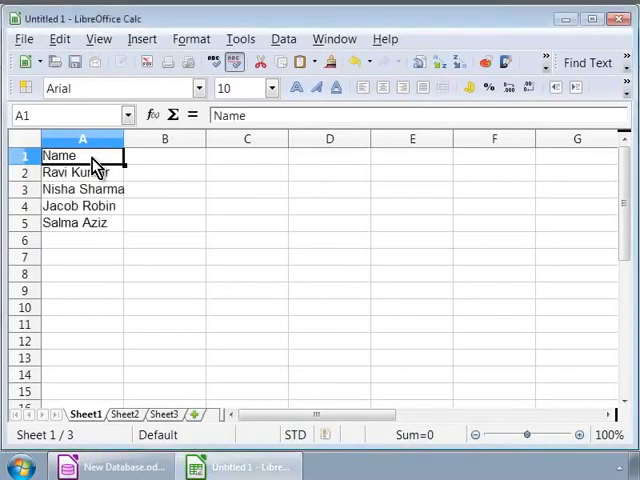
- Enter the Phone heading in cell B1 of the member list
{"action": "left_click", "coordinate": [164, 156]}
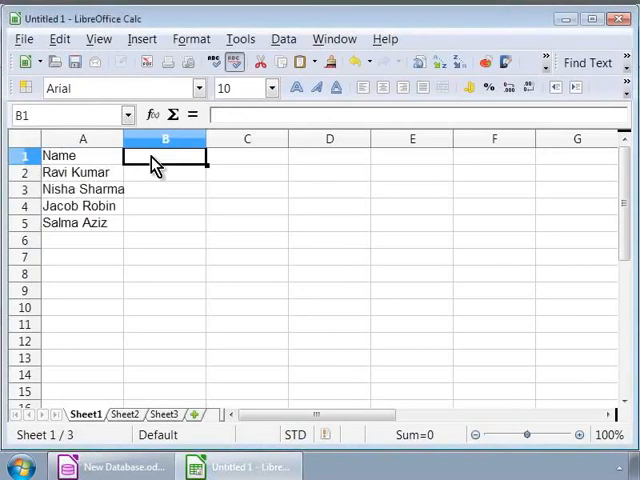
{"action": "type", "text": "Phone"}
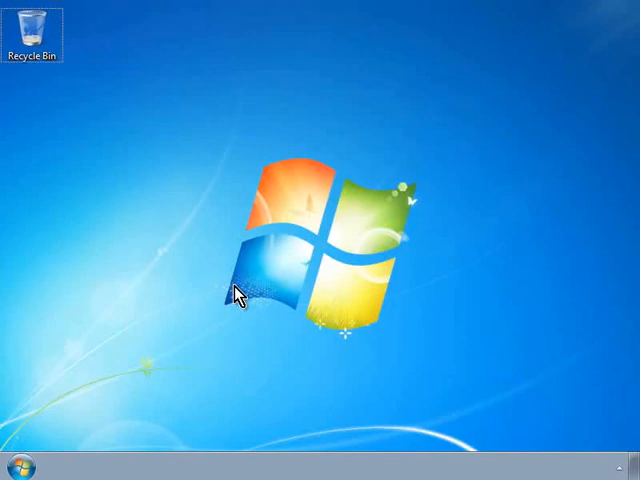
{"action": "mouse_move", "coordinate": [148, 374]}
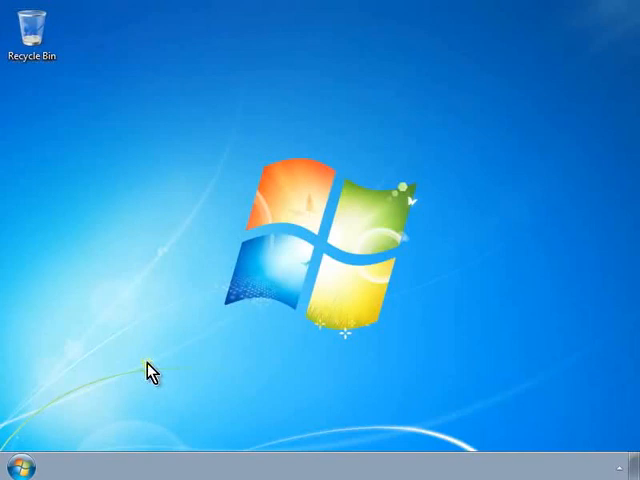
- Relaunch LibreOffice Base from All Programs and start a new database to reach the wizard
{"action": "left_click", "coordinate": [18, 464]}
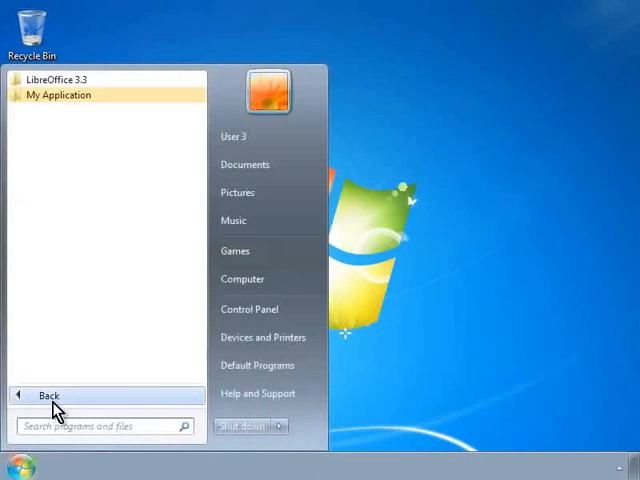
{"action": "left_click", "coordinate": [60, 80]}
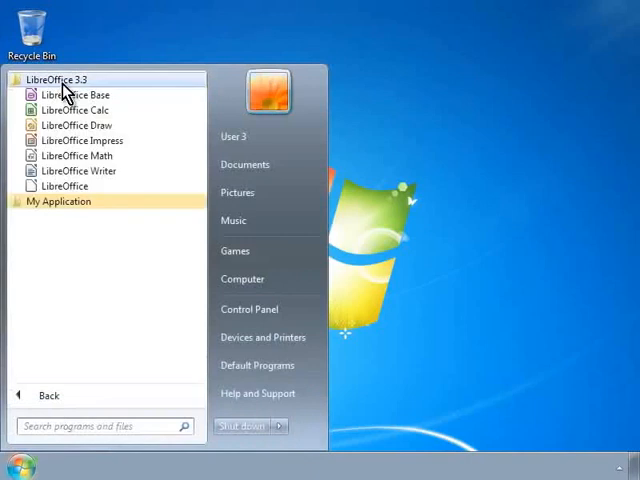
{"action": "left_click", "coordinate": [76, 92]}
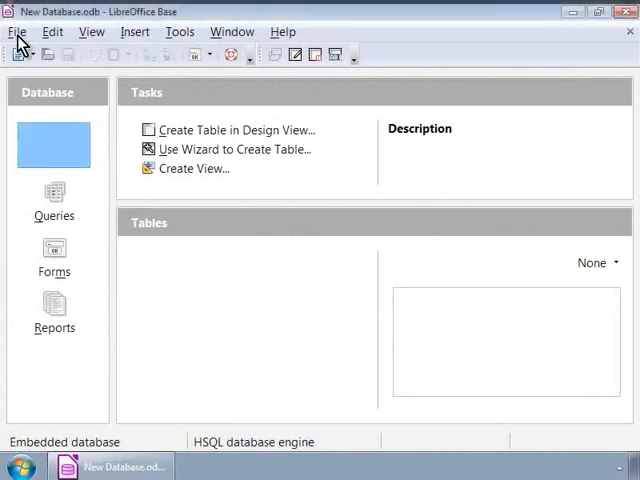
{"action": "left_click", "coordinate": [18, 32]}
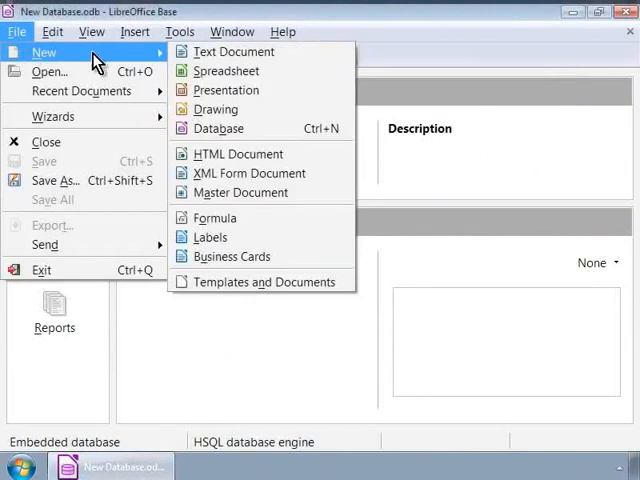
{"action": "left_click", "coordinate": [216, 128]}
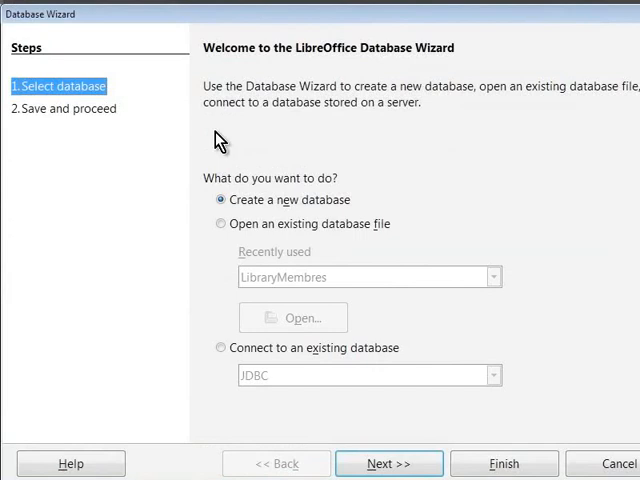
{"action": "mouse_move", "coordinate": [222, 304]}
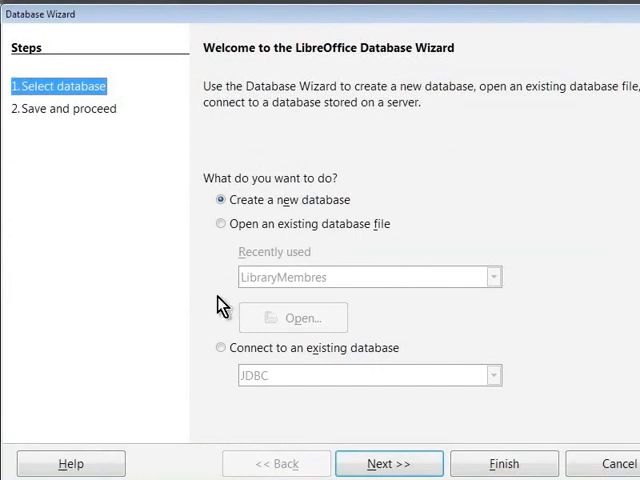
- Choose to connect to an existing database of type Spreadsheet and continue
{"action": "left_click", "coordinate": [220, 348]}
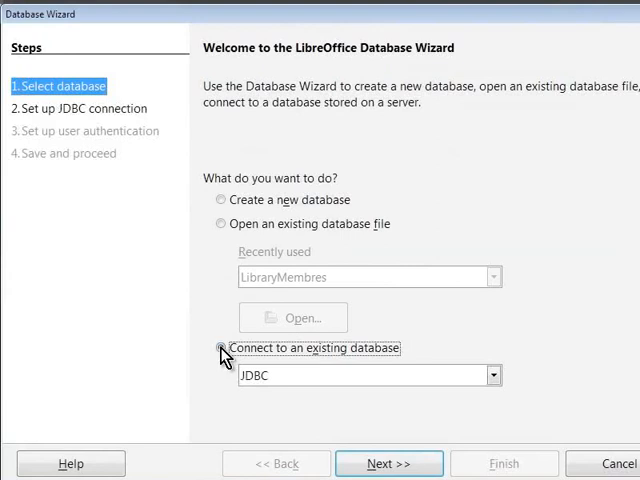
{"action": "left_click", "coordinate": [220, 348]}
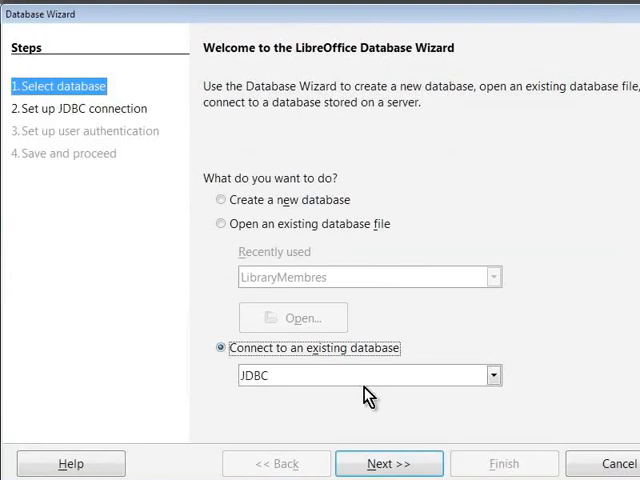
{"action": "left_click", "coordinate": [492, 376]}
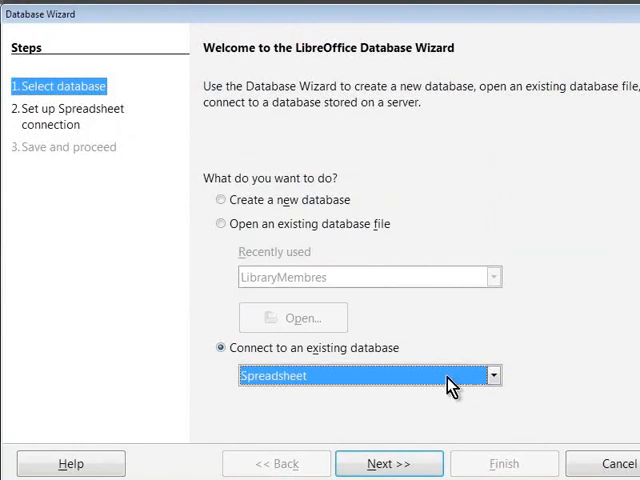
{"action": "left_click", "coordinate": [388, 464]}
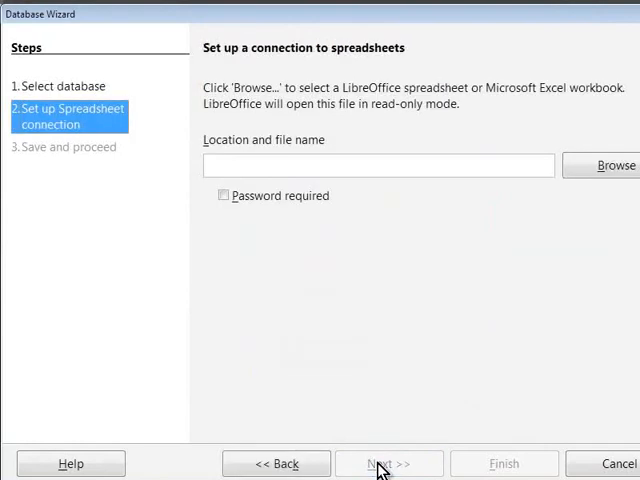
{"action": "mouse_move", "coordinate": [548, 244]}
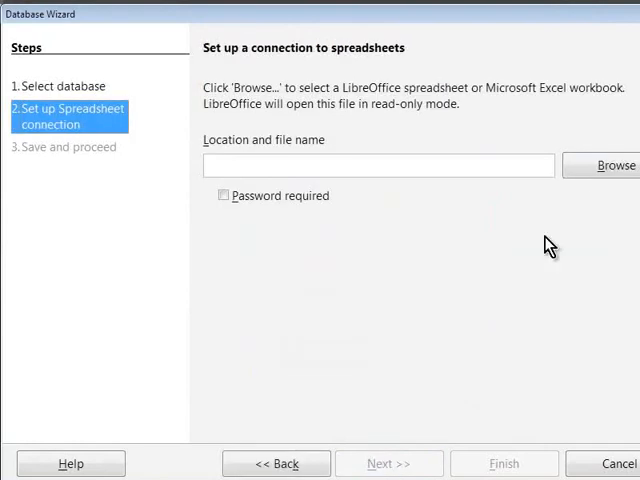
- Browse to the LibraryMembres file as the source and mark it as password-protected
{"action": "left_click", "coordinate": [614, 164]}
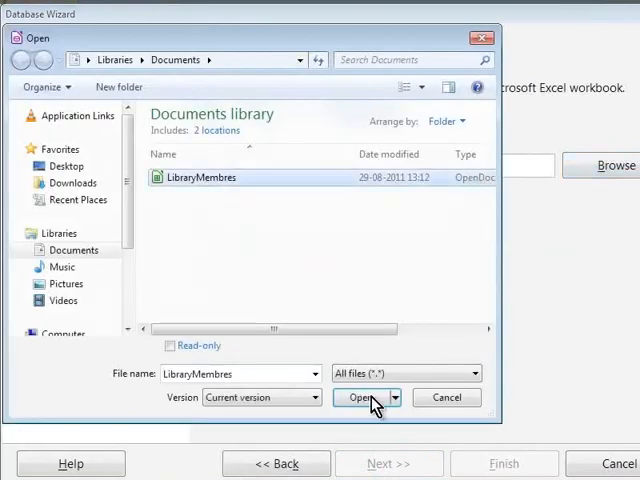
{"action": "left_click", "coordinate": [360, 396]}
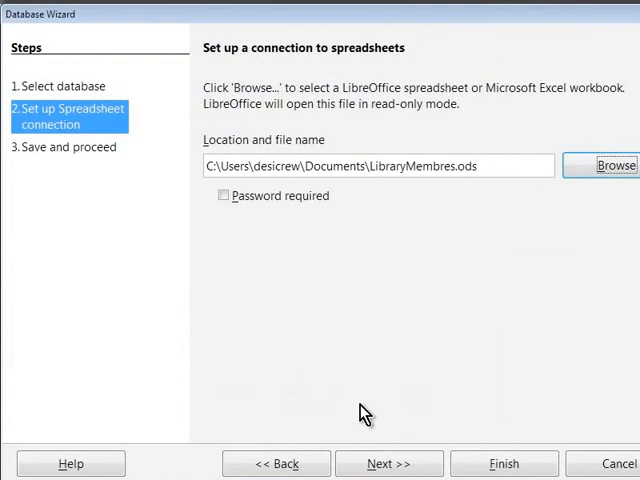
{"action": "mouse_move", "coordinate": [358, 402]}
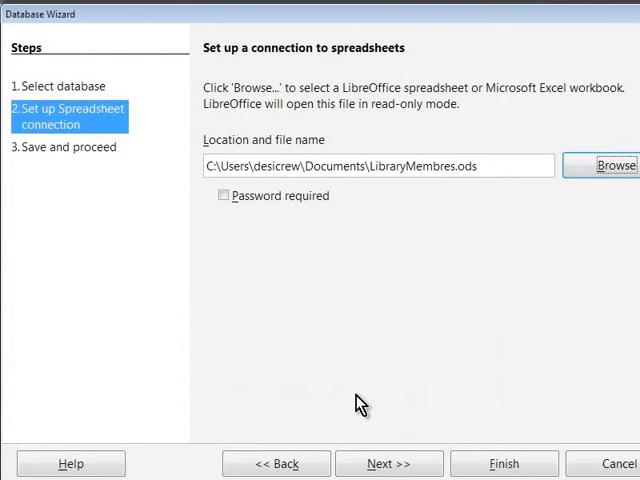
{"action": "left_click", "coordinate": [224, 196]}
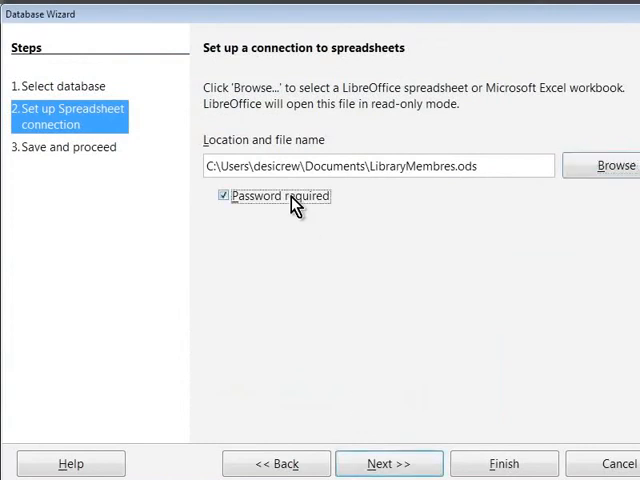
{"action": "mouse_move", "coordinate": [388, 464]}
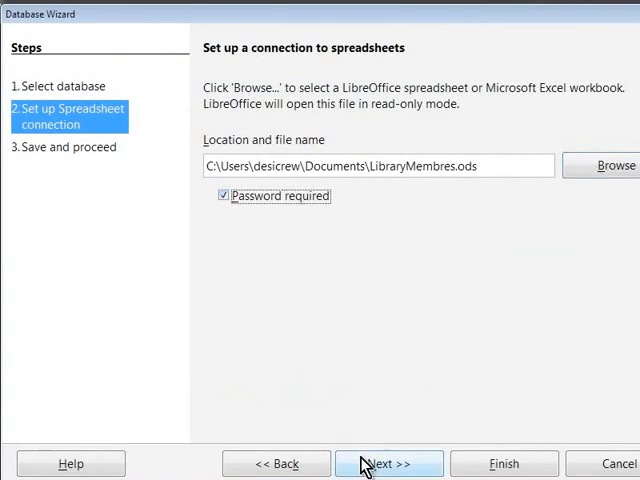
- Have the database registered and opened for editing, then finish the wizard
{"action": "left_click", "coordinate": [388, 464]}
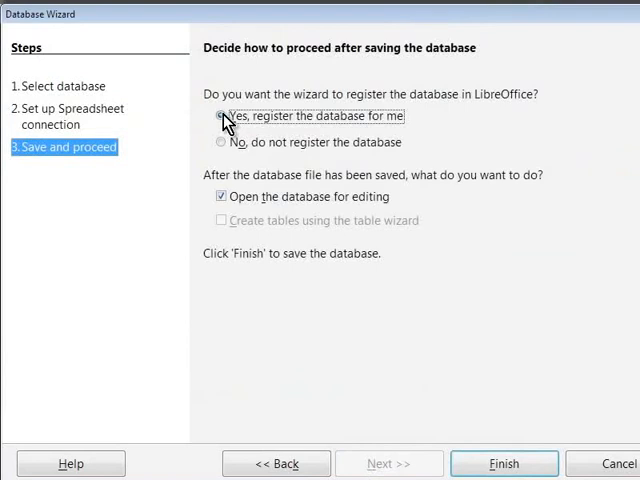
{"action": "left_click", "coordinate": [220, 196]}
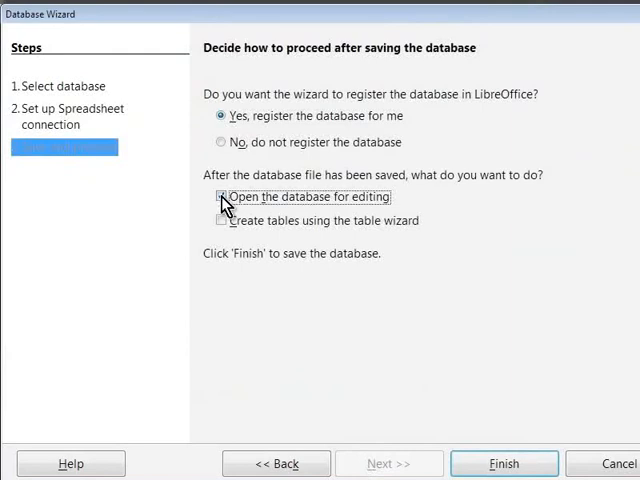
{"action": "left_click", "coordinate": [220, 196]}
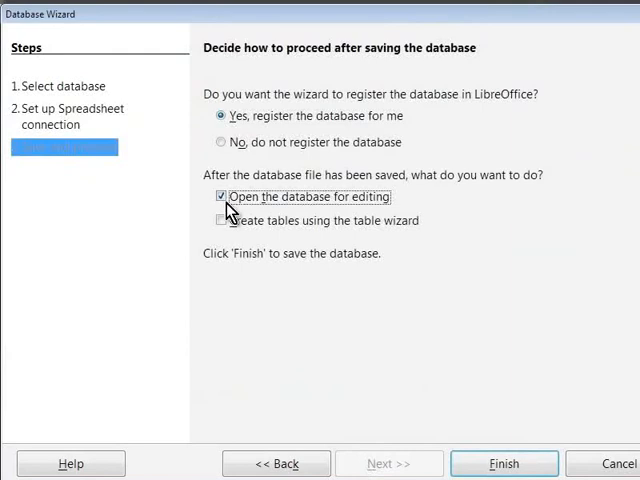
{"action": "left_click", "coordinate": [506, 464]}
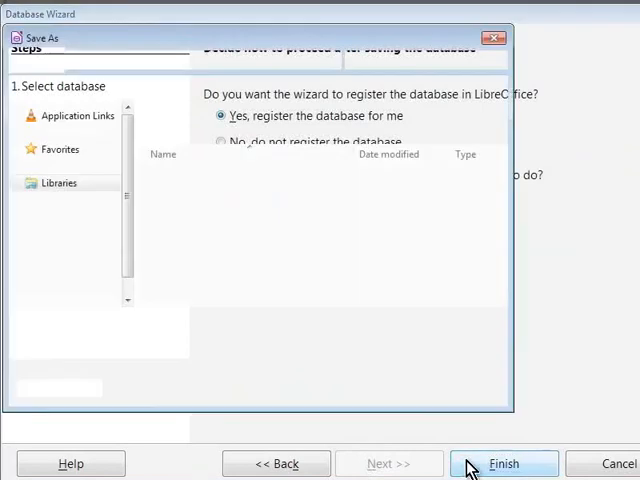
{"action": "left_click", "coordinate": [508, 464]}
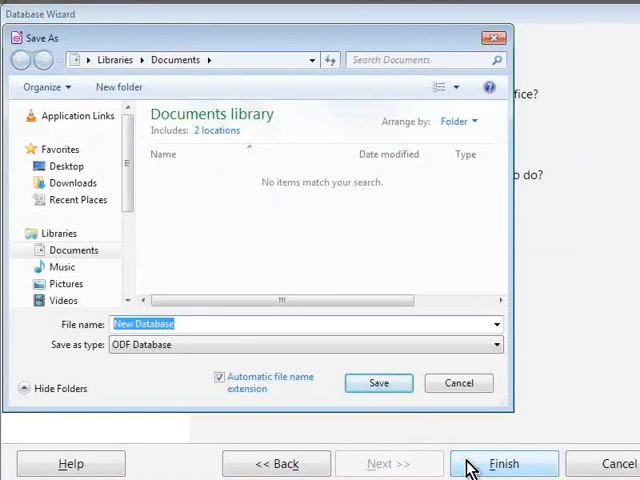
{"action": "mouse_move", "coordinate": [330, 324]}
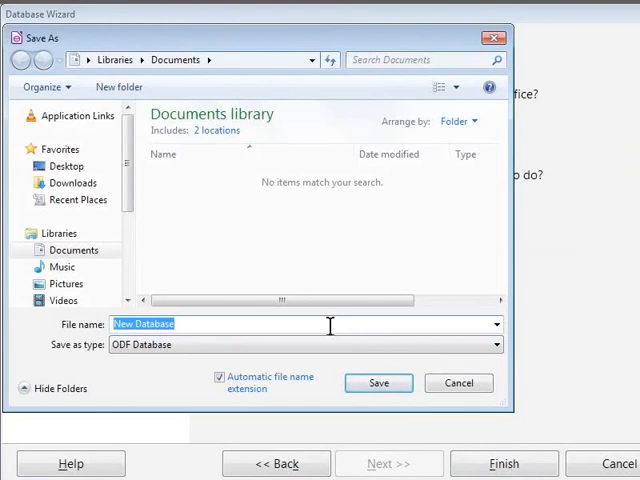
- Save the new database as LibraryMembres in Documents
{"action": "type", "text": "LibraryMembres"}
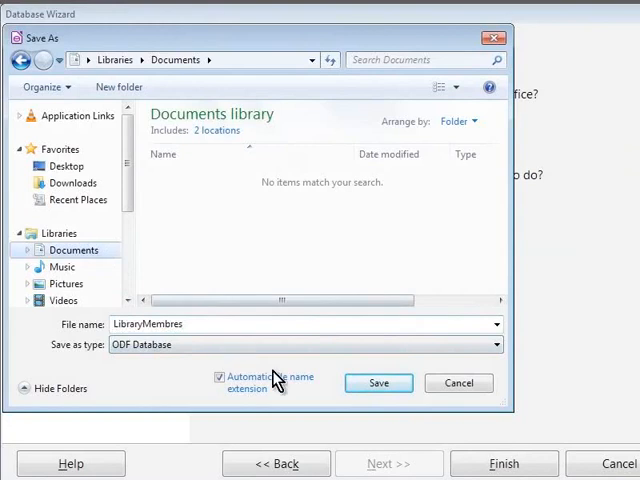
{"action": "left_click", "coordinate": [380, 384]}
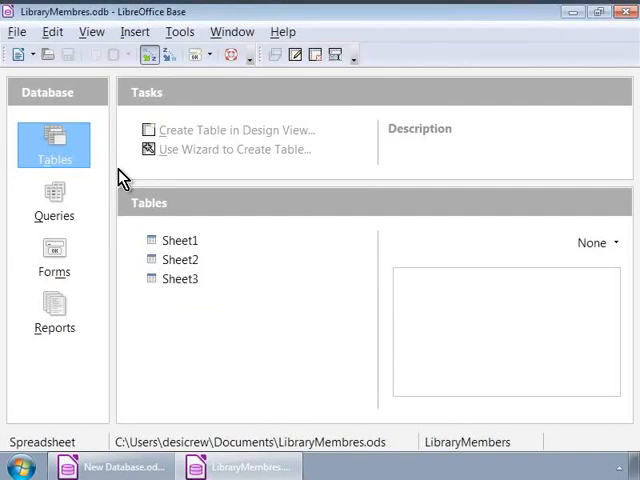
{"action": "mouse_move", "coordinate": [62, 160]}
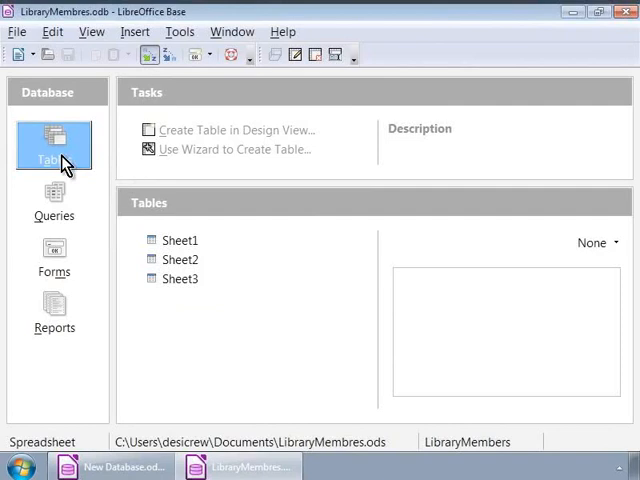
{"action": "mouse_move", "coordinate": [144, 232]}
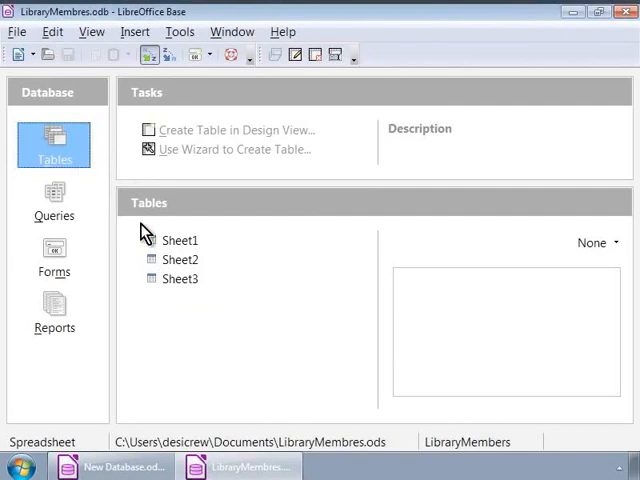
{"action": "mouse_move", "coordinate": [164, 284]}
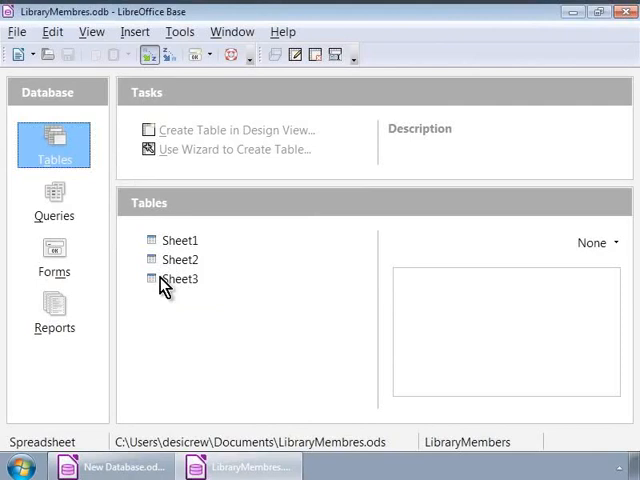
{"action": "mouse_move", "coordinate": [164, 296]}
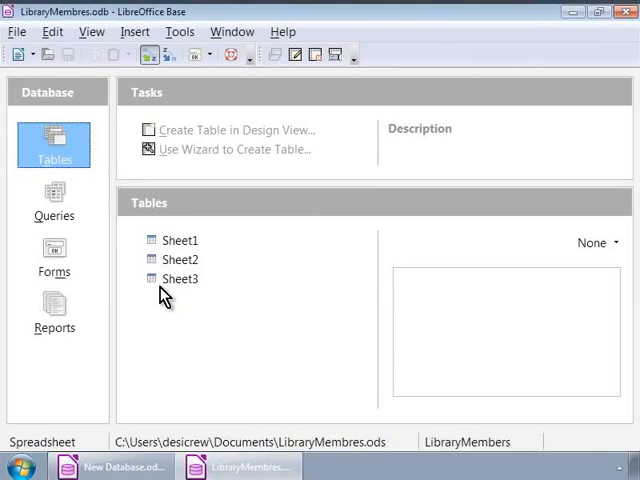
{"action": "mouse_move", "coordinate": [178, 244]}
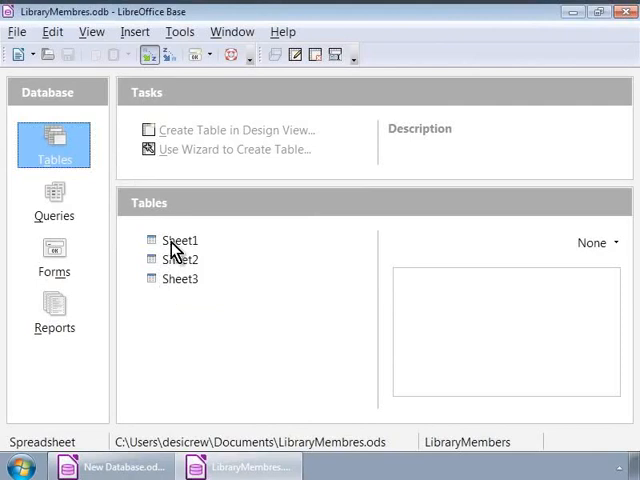
- Open the Sheet1 table in data view to show the four members' records
{"action": "double_click", "coordinate": [180, 240]}
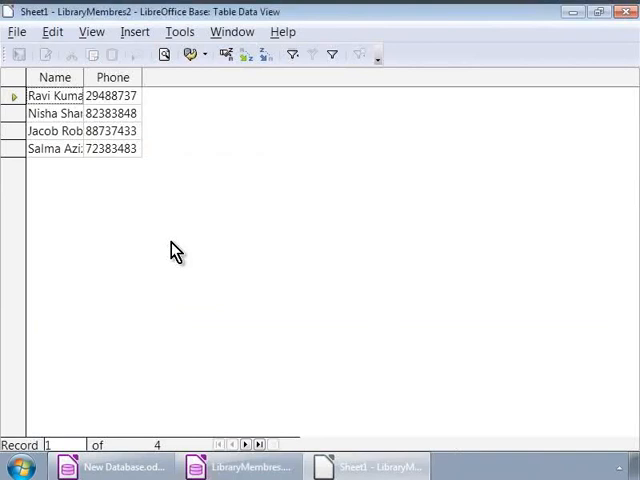
{"action": "mouse_move", "coordinate": [60, 110]}
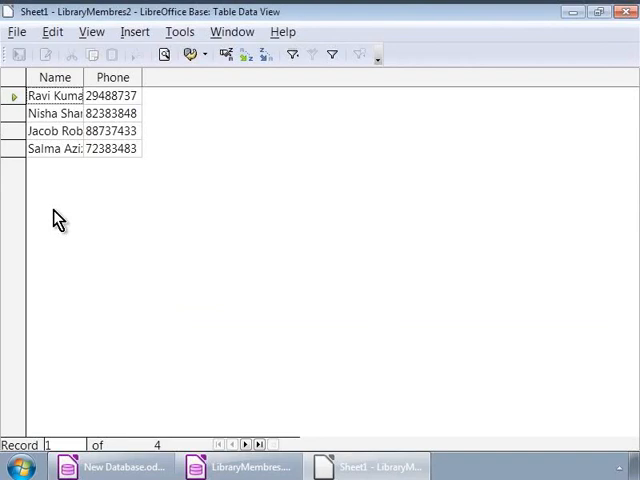
- Reach the Databases section of Options and start registering a new database
{"action": "left_click", "coordinate": [180, 32]}
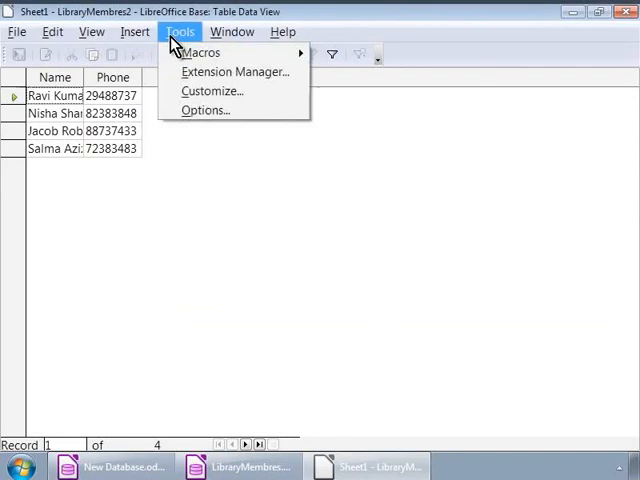
{"action": "left_click", "coordinate": [204, 110]}
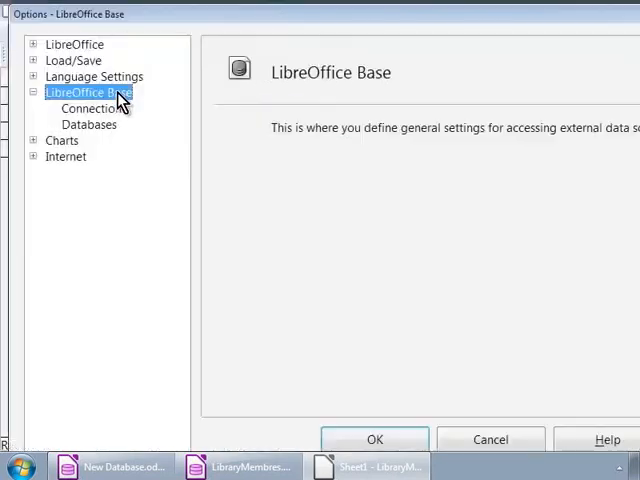
{"action": "left_click", "coordinate": [88, 124]}
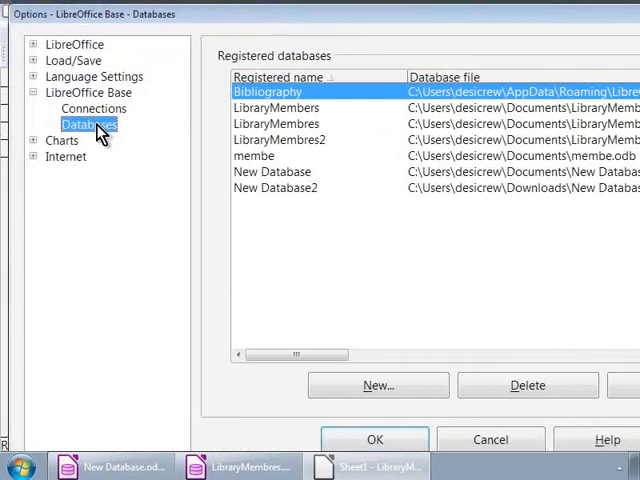
{"action": "left_click", "coordinate": [376, 384]}
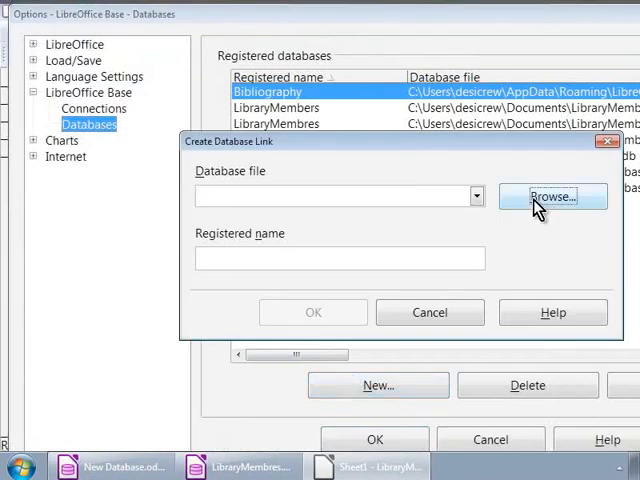
- Browse to LibraryMembres.odb in Documents and confirm its registration
{"action": "left_click", "coordinate": [552, 196]}
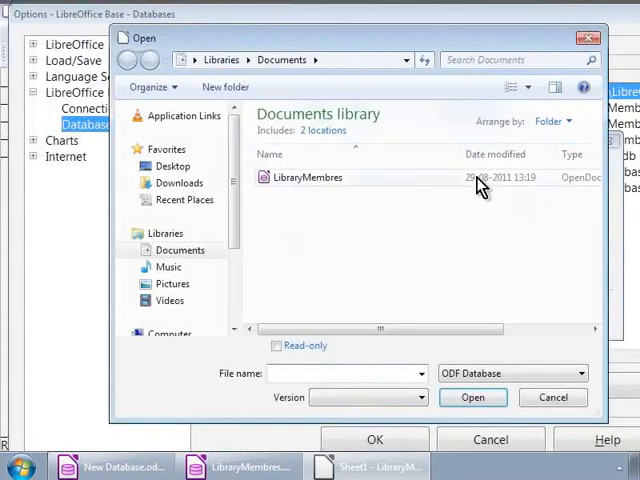
{"action": "left_click", "coordinate": [308, 176]}
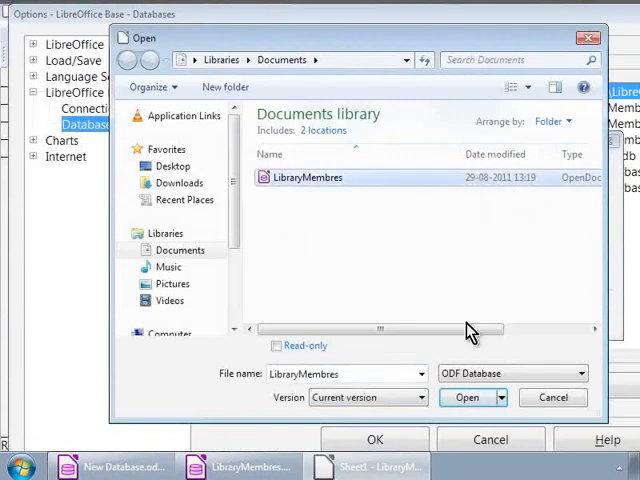
{"action": "left_click", "coordinate": [468, 398]}
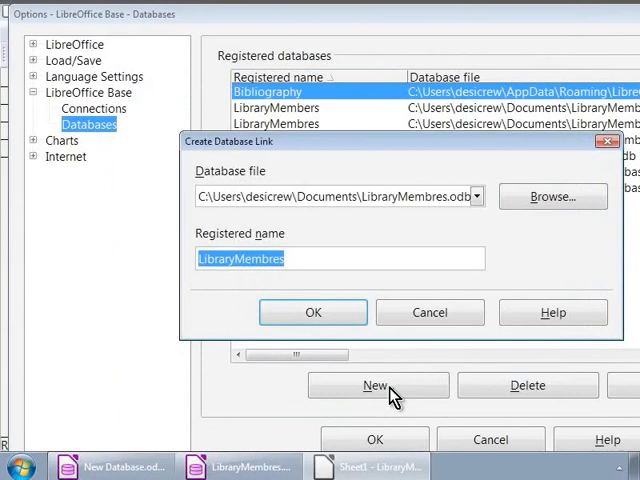
{"action": "left_click", "coordinate": [312, 312]}
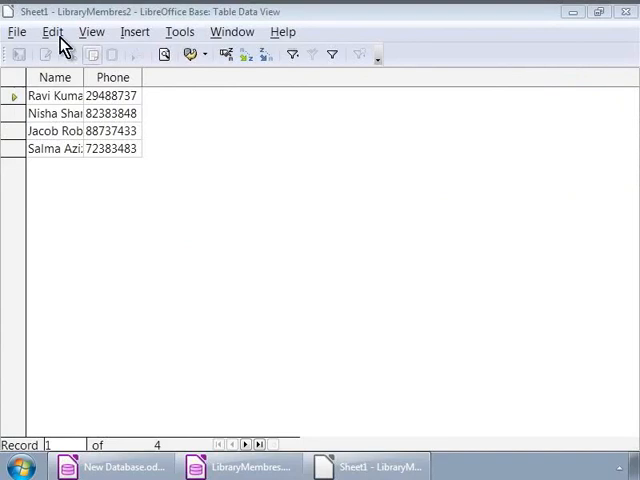
- Create a new Writer document and show the registered data sources pane
{"action": "left_click", "coordinate": [16, 32]}
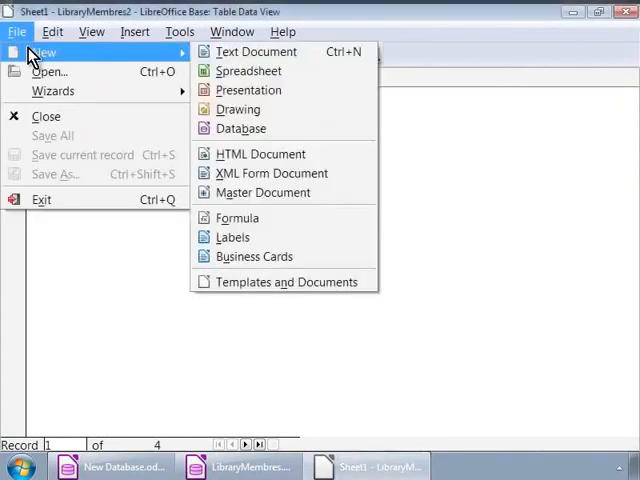
{"action": "left_click", "coordinate": [256, 52]}
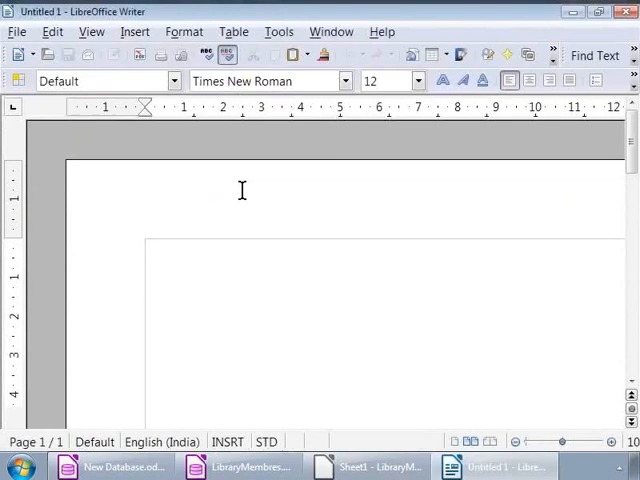
{"action": "mouse_move", "coordinate": [144, 82]}
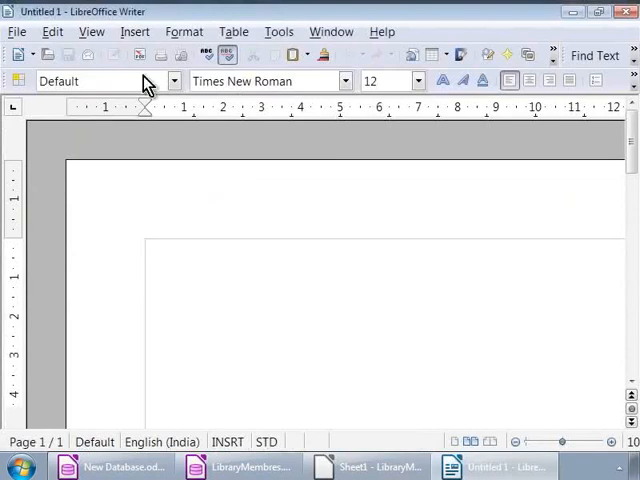
{"action": "left_click", "coordinate": [88, 32]}
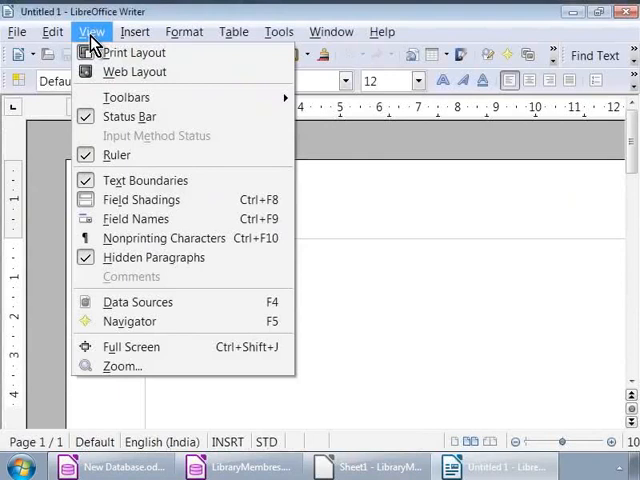
{"action": "mouse_move", "coordinate": [136, 302]}
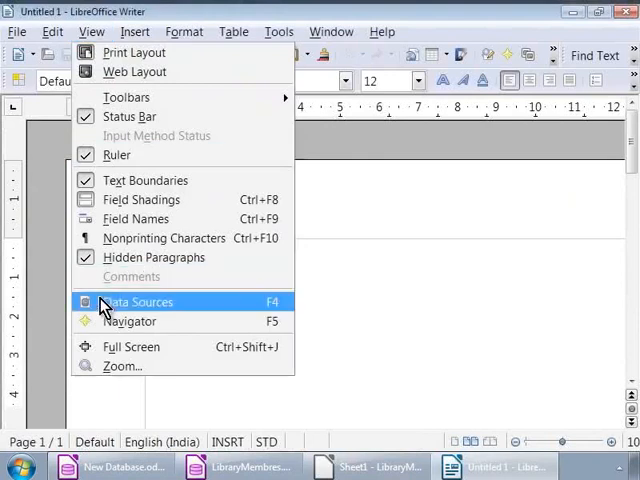
{"action": "left_click", "coordinate": [138, 300]}
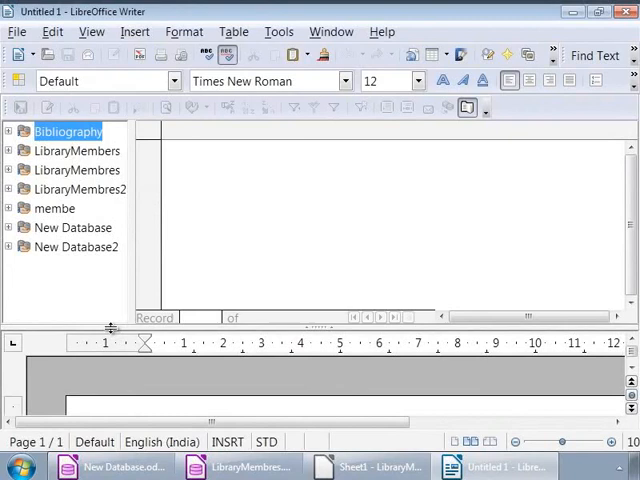
{"action": "mouse_move", "coordinate": [92, 150]}
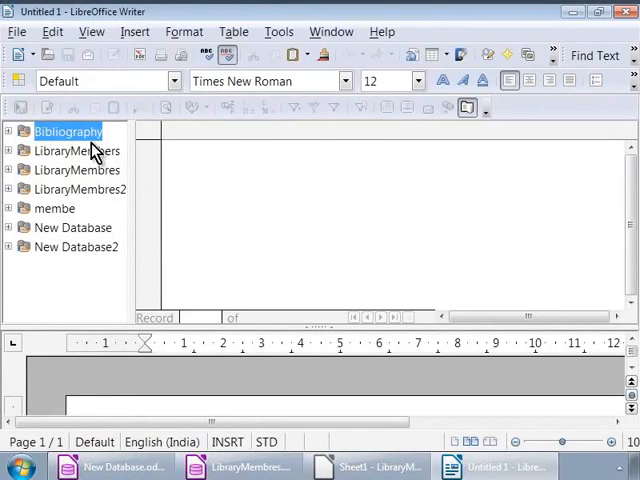
{"action": "mouse_move", "coordinate": [96, 170]}
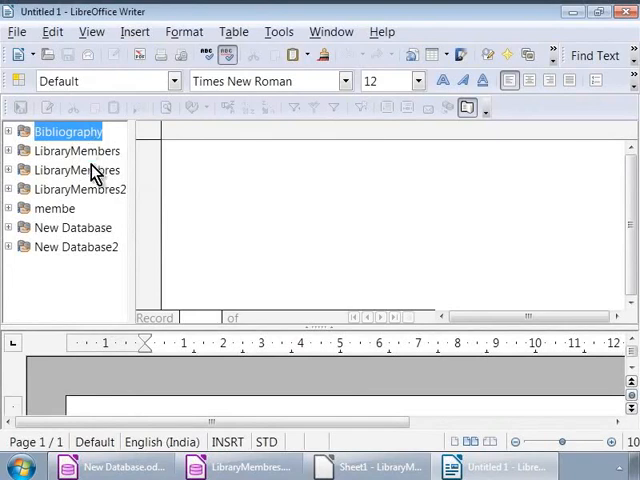
{"action": "mouse_move", "coordinate": [96, 208]}
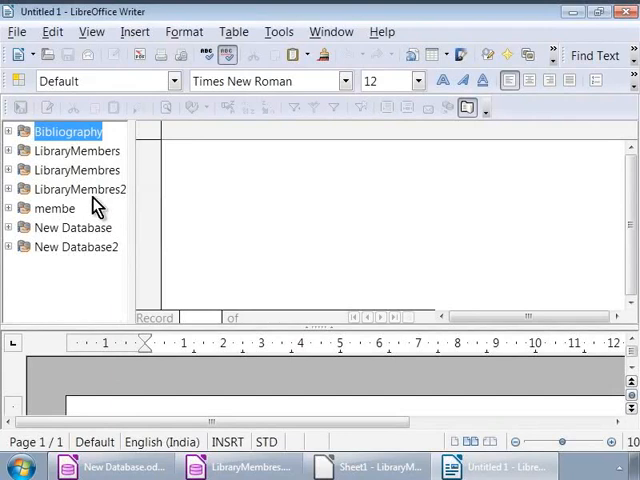
{"action": "mouse_move", "coordinate": [96, 178]}
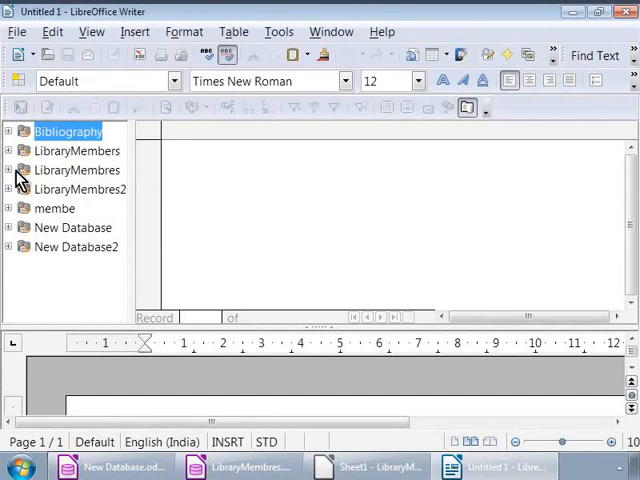
- Expand the LibraryMembres source to list its Sheet1, Sheet2 and Sheet3 tables
{"action": "left_click", "coordinate": [8, 170]}
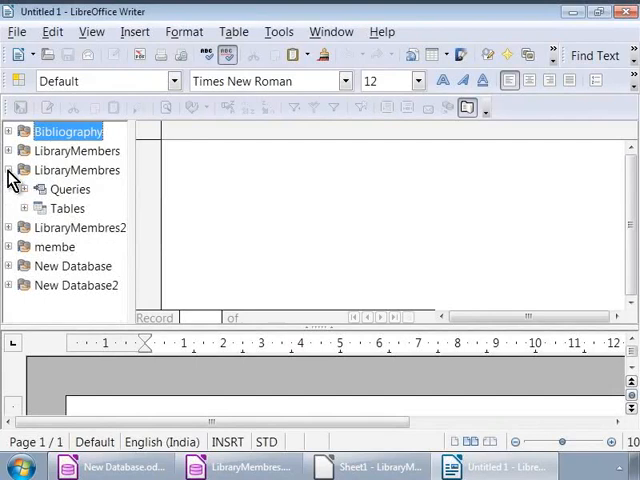
{"action": "left_click", "coordinate": [26, 208]}
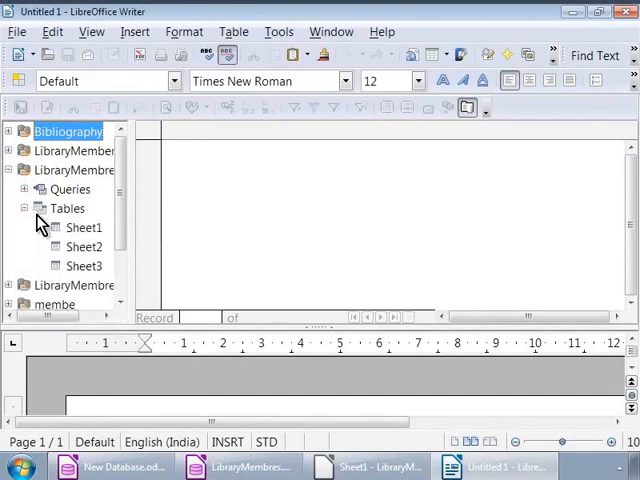
{"action": "mouse_move", "coordinate": [76, 288]}
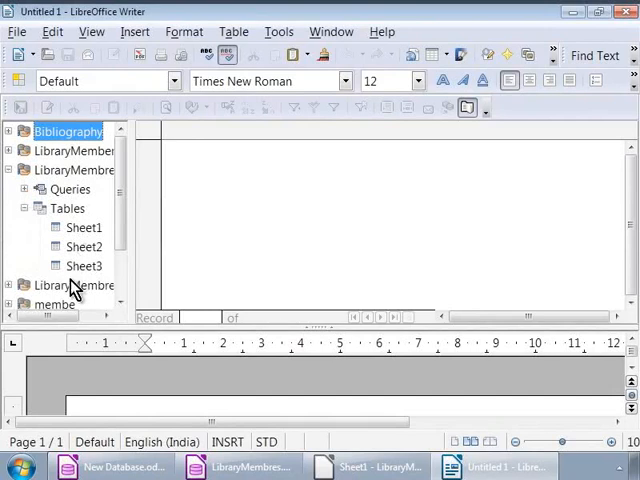
{"action": "mouse_move", "coordinate": [76, 290]}
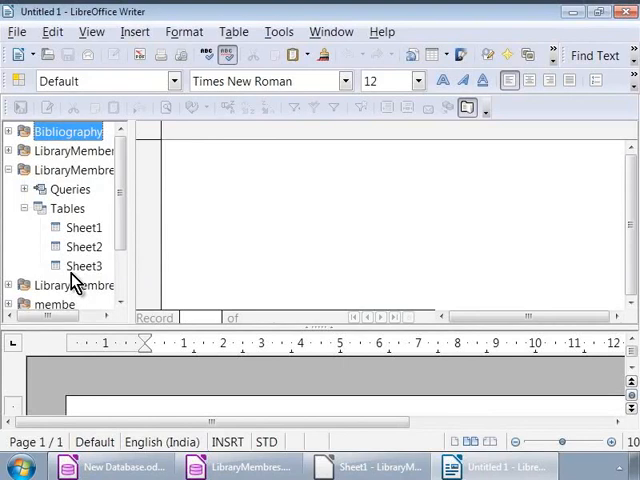
- Load Sheet1's records and insert them into the document as a Name/Phone table
{"action": "double_click", "coordinate": [84, 228]}
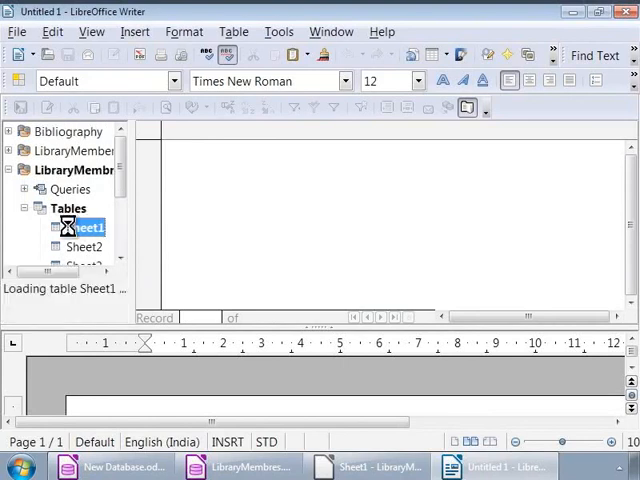
{"action": "double_click", "coordinate": [82, 228]}
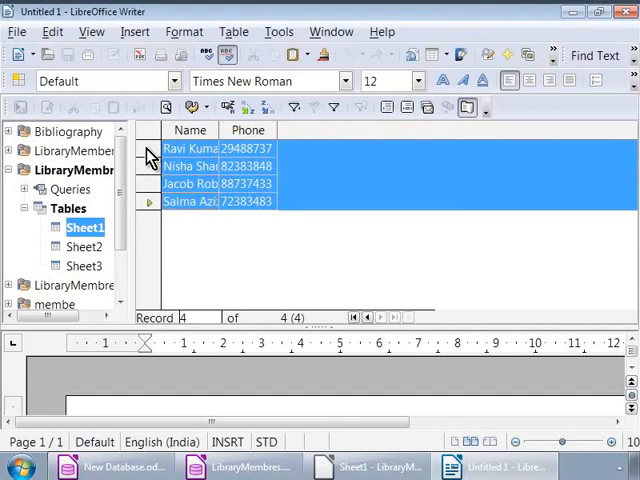
{"action": "mouse_move", "coordinate": [196, 166]}
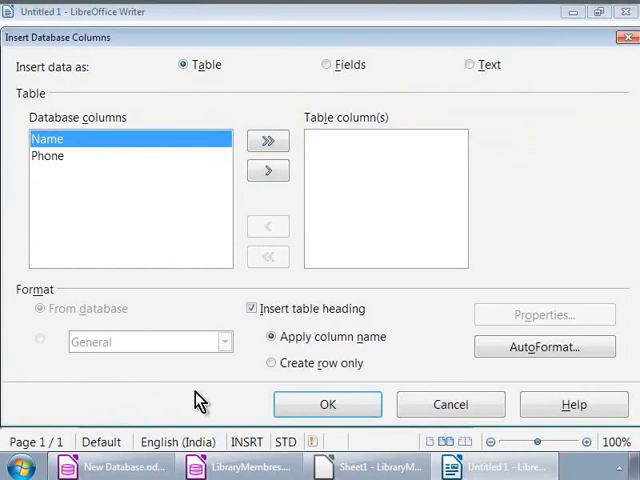
{"action": "mouse_move", "coordinate": [196, 192]}
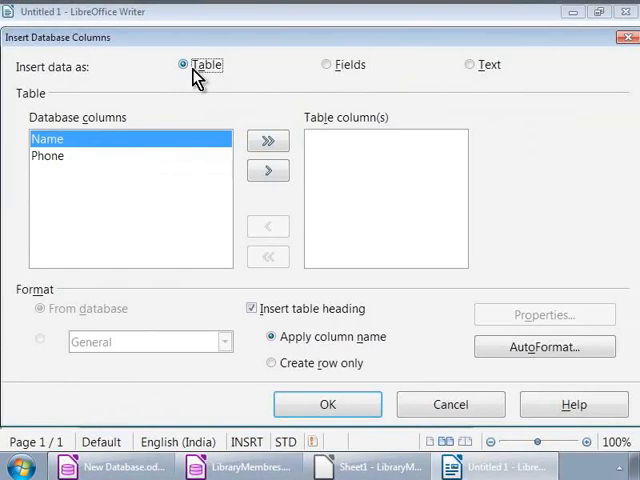
{"action": "left_click", "coordinate": [268, 140]}
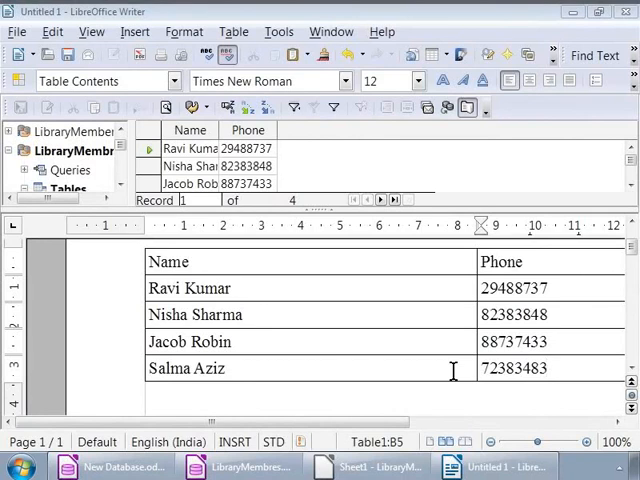
{"action": "mouse_move", "coordinate": [380, 368]}
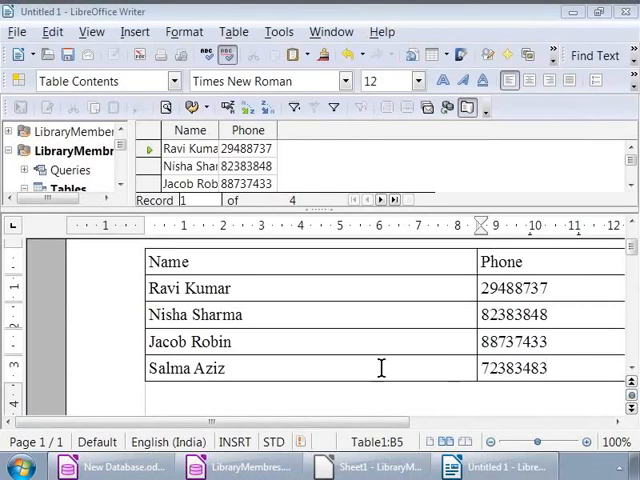
- Add a 'Member Name:' label above the table filled with the first member's name
{"action": "left_click", "coordinate": [170, 260]}
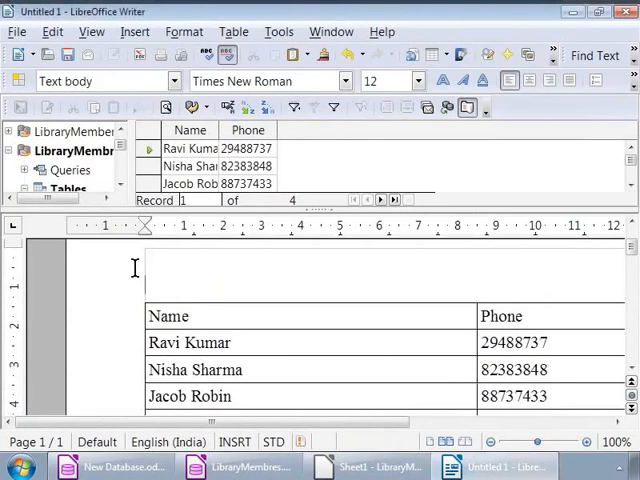
{"action": "type", "text": "M"}
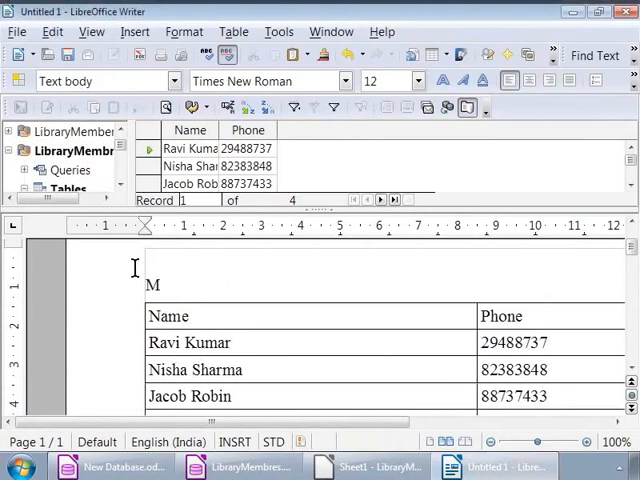
{"action": "type", "text": "ember Name:"}
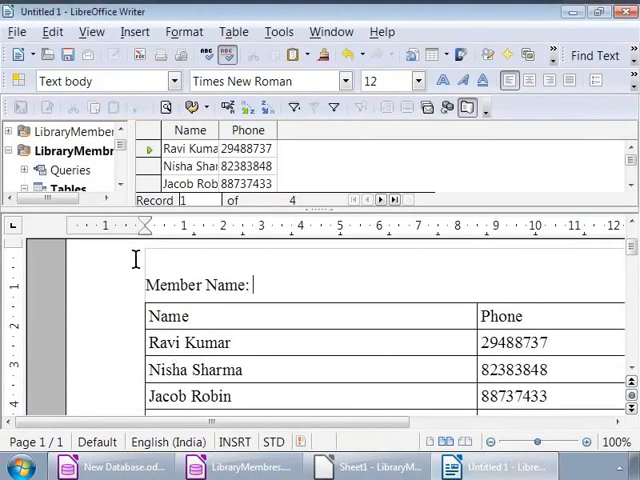
{"action": "left_click", "coordinate": [188, 130]}
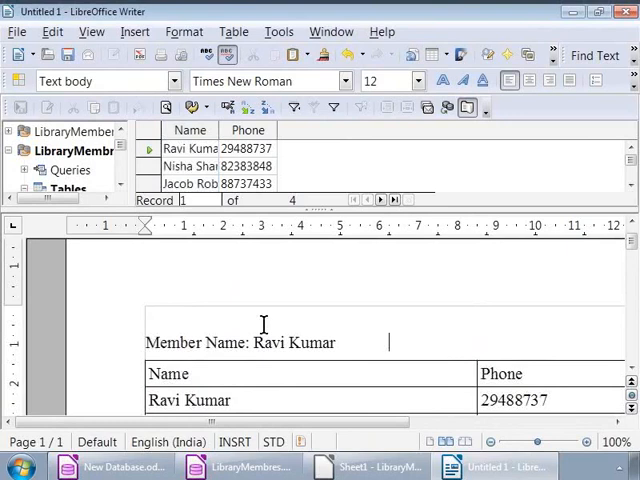
- Add a 'Phone number:' label filled with the first record's phone number
{"action": "type", "text": "Phone number:"}
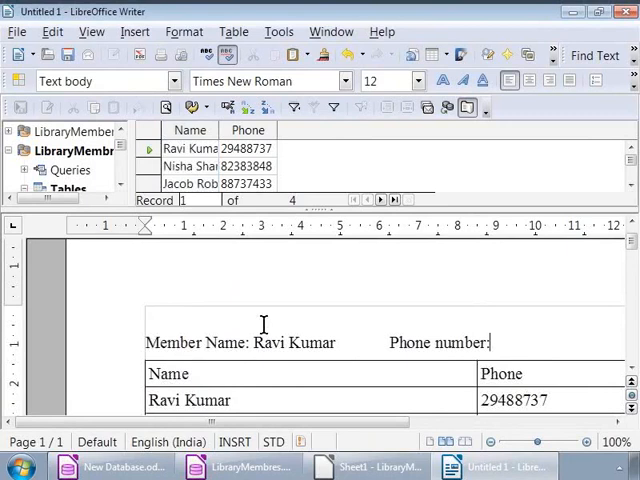
{"action": "mouse_move", "coordinate": [256, 160]}
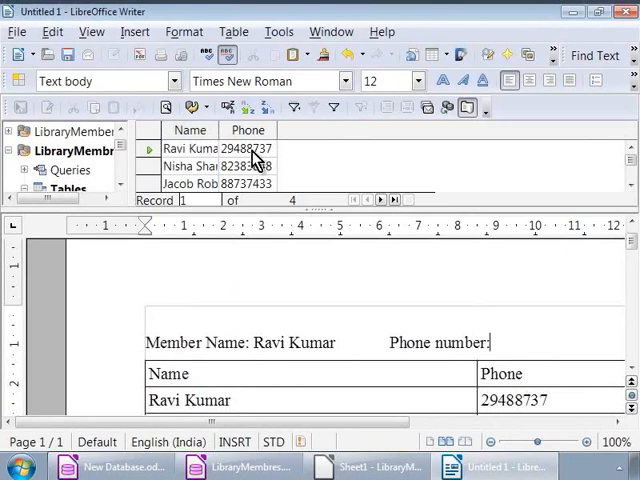
{"action": "left_click", "coordinate": [248, 130]}
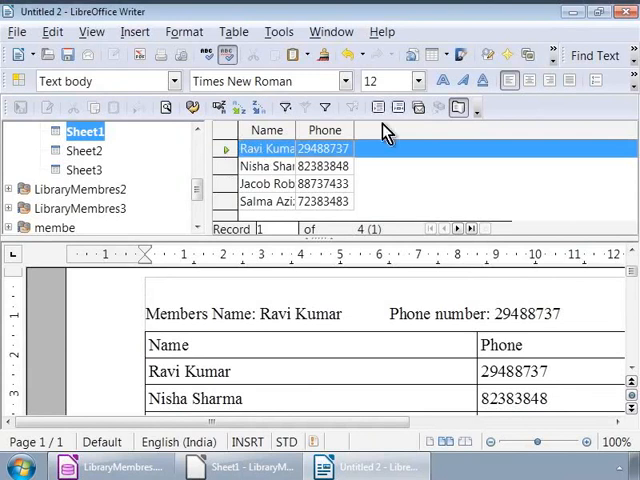
{"action": "mouse_move", "coordinate": [400, 108]}
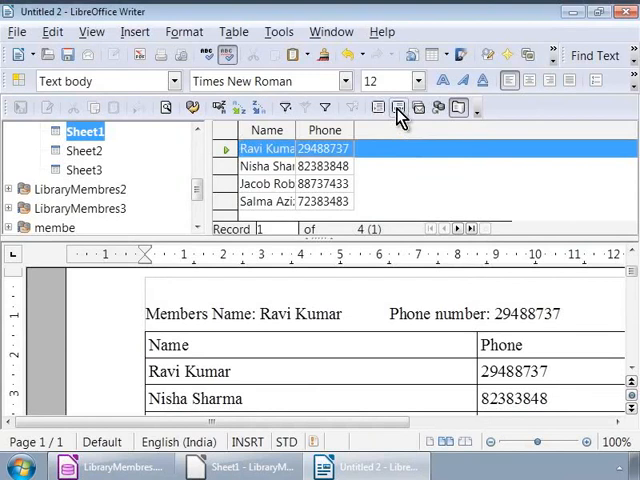
{"action": "mouse_move", "coordinate": [396, 136]}
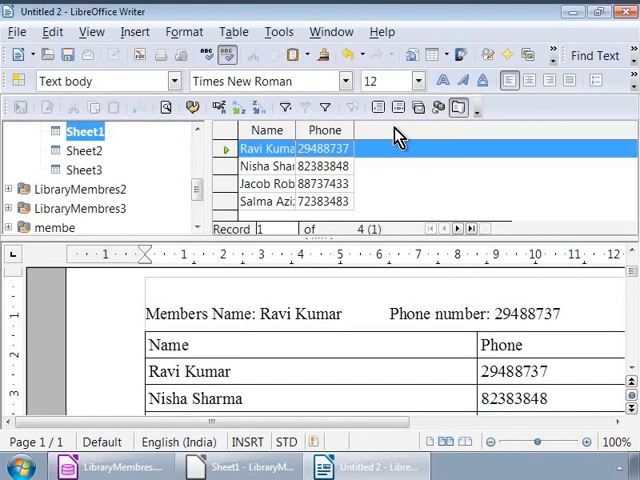